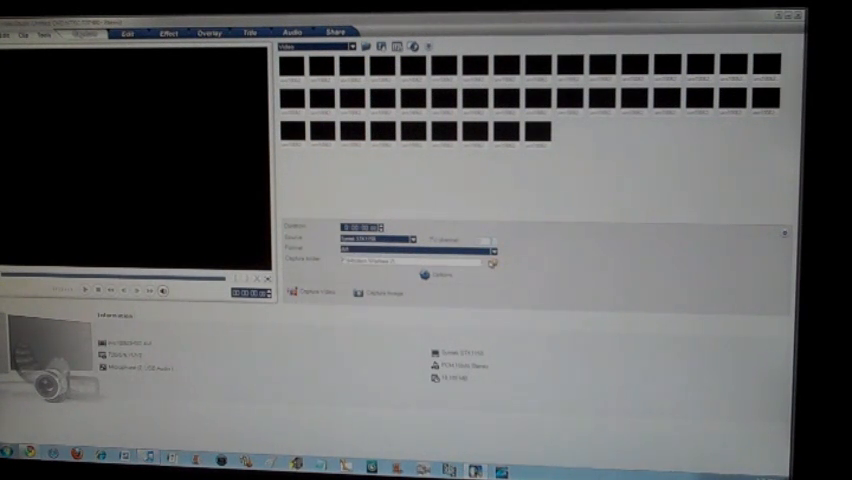
# - Choose a capture source entry and bring up the Video and Audio Capture Property Settings dialog
pyautogui.click(488, 250)
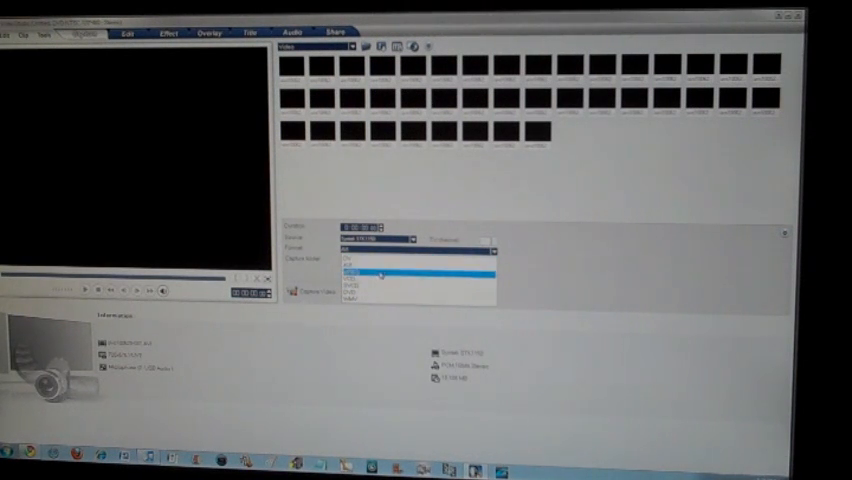
pyautogui.click(376, 268)
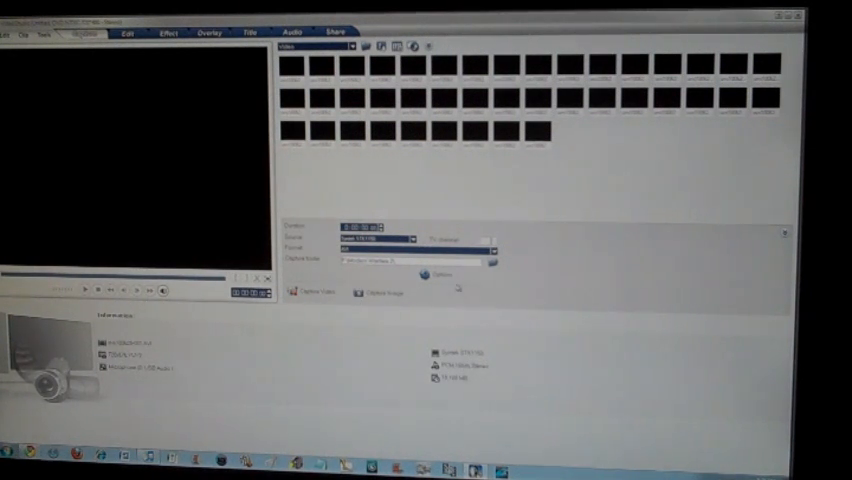
pyautogui.click(440, 276)
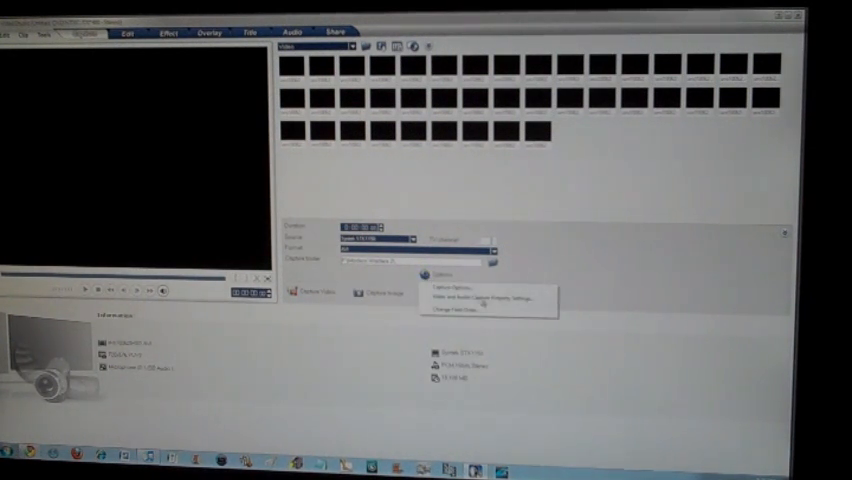
pyautogui.click(440, 276)
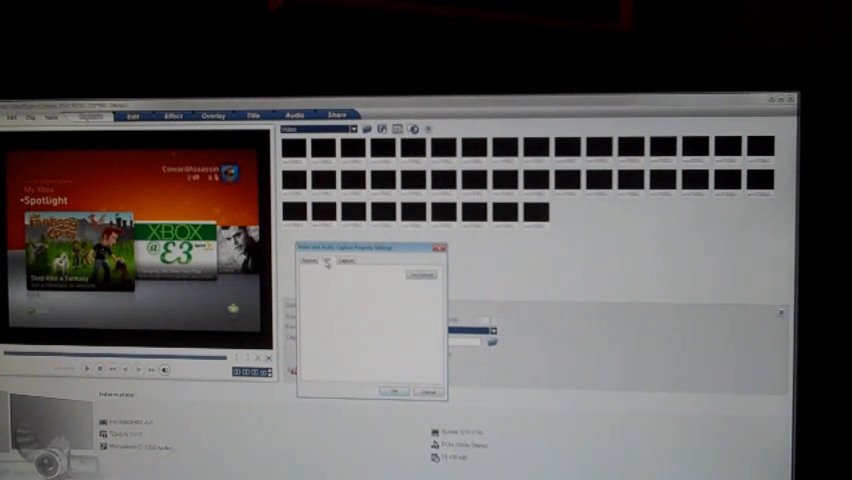
# - On the dialog's second settings page, choose a new value for one of its format options
pyautogui.click(328, 260)
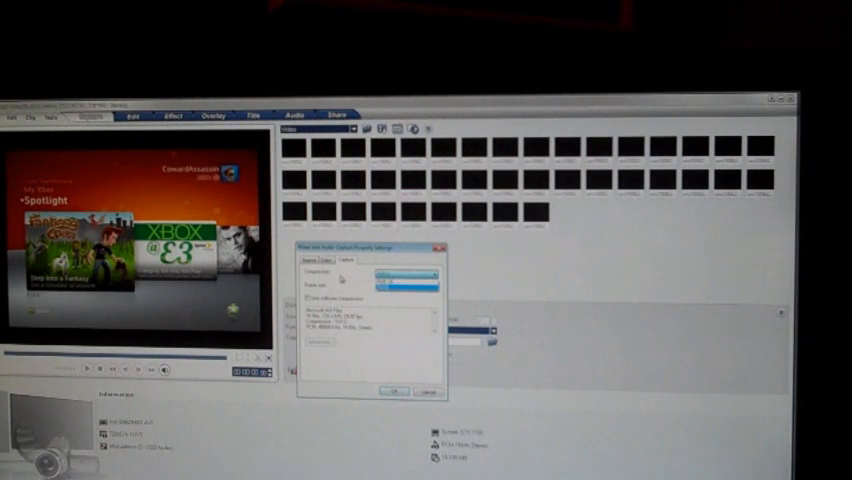
pyautogui.click(436, 288)
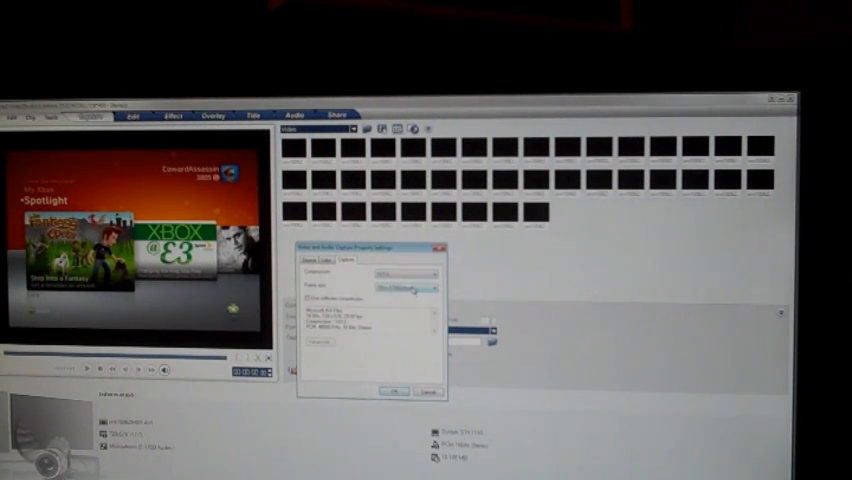
pyautogui.click(434, 288)
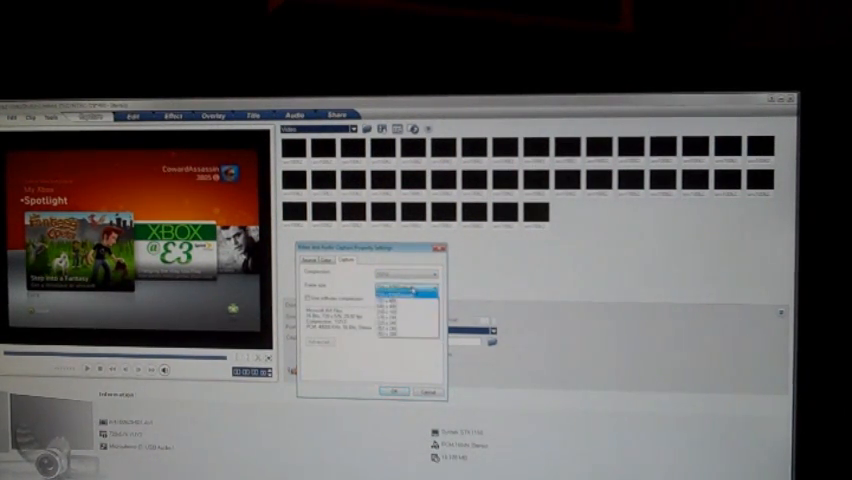
pyautogui.click(404, 296)
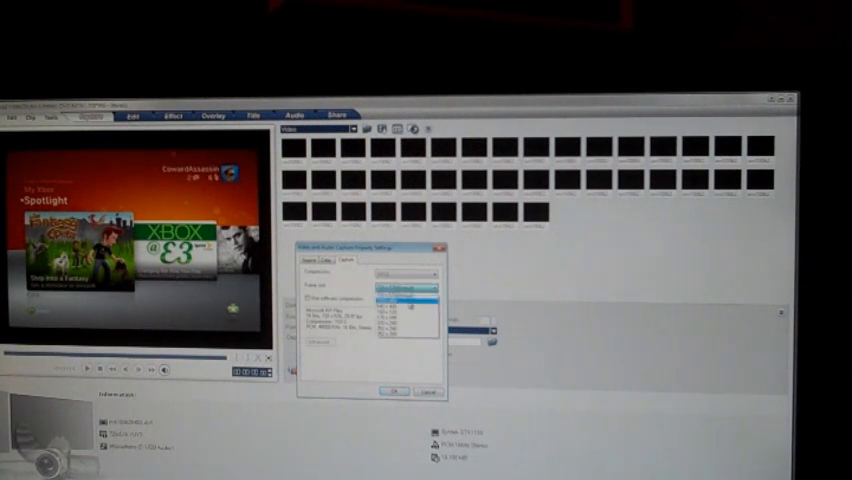